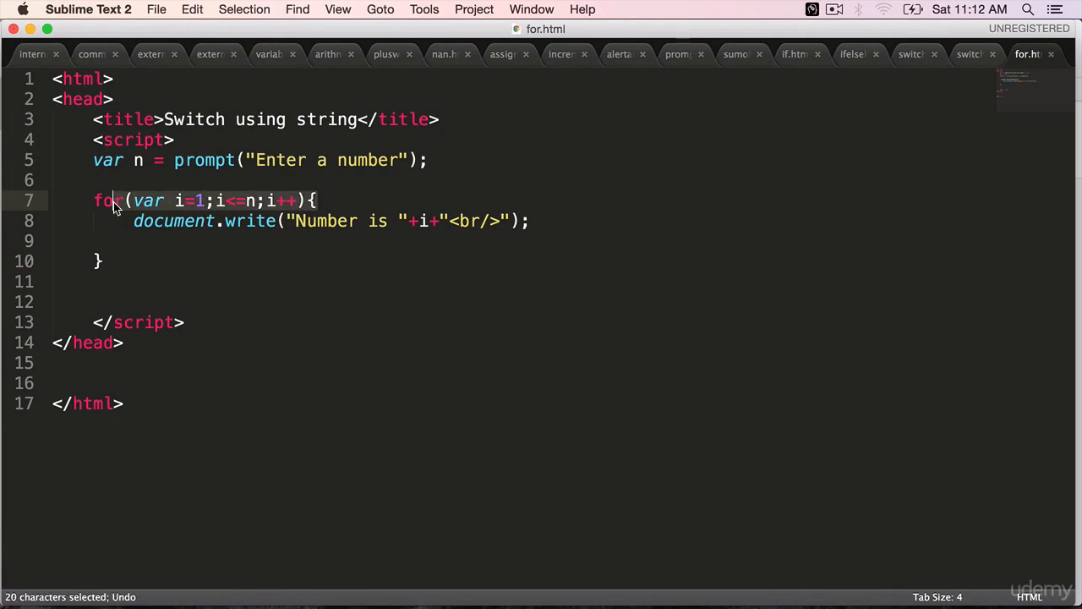
Save for.html before copying its code into a new untitled file.
{"action": "key", "text": "cmd+s"}
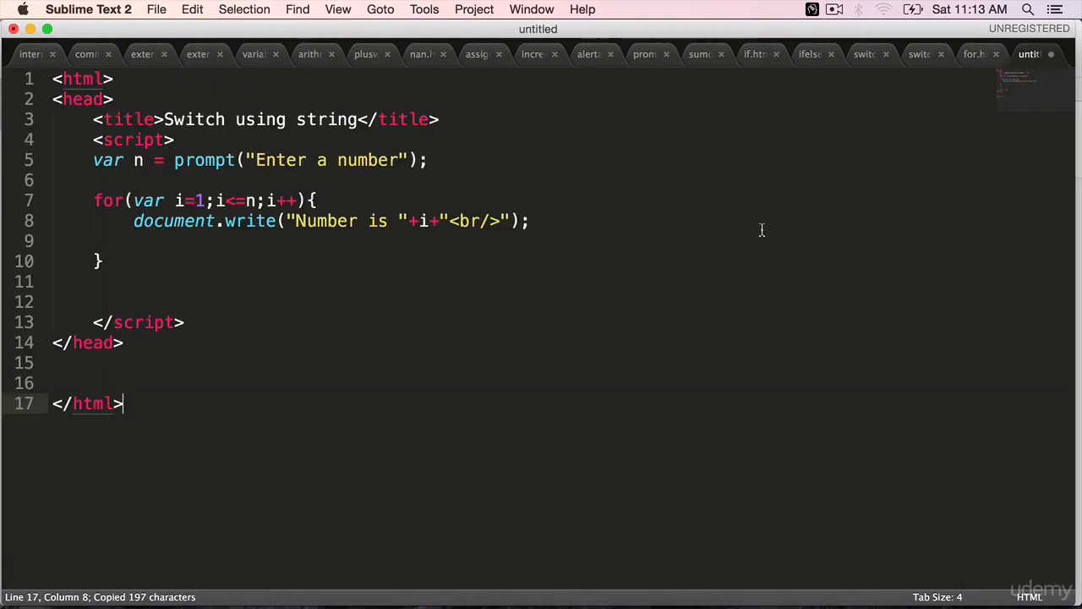
{"action": "mouse_move", "coordinate": [974, 54]}
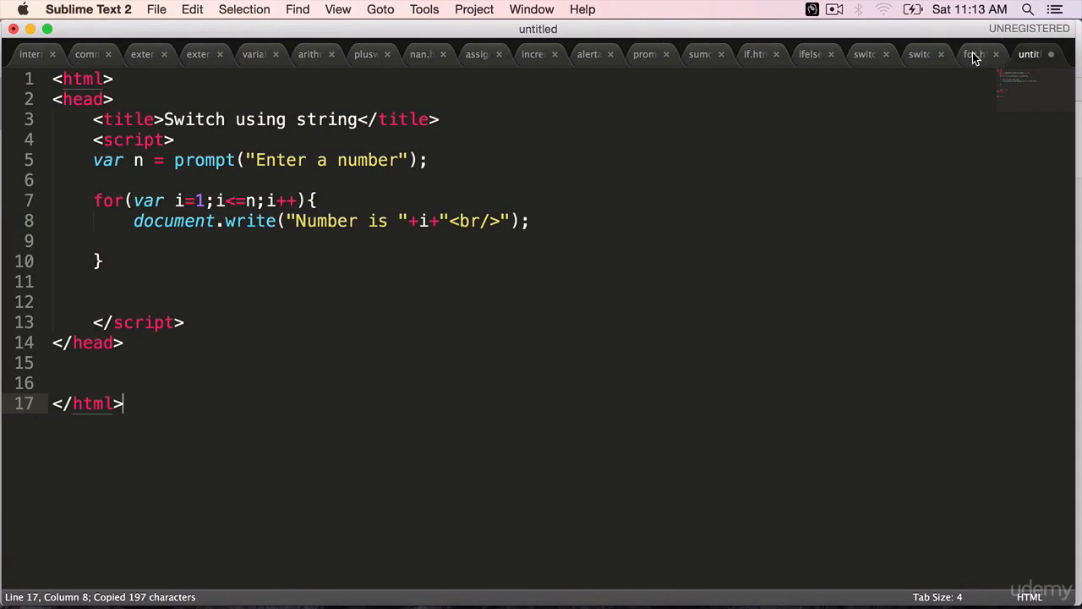
Retitle the original page For Loop and title the copy While Loop.
{"action": "left_click", "coordinate": [974, 54]}
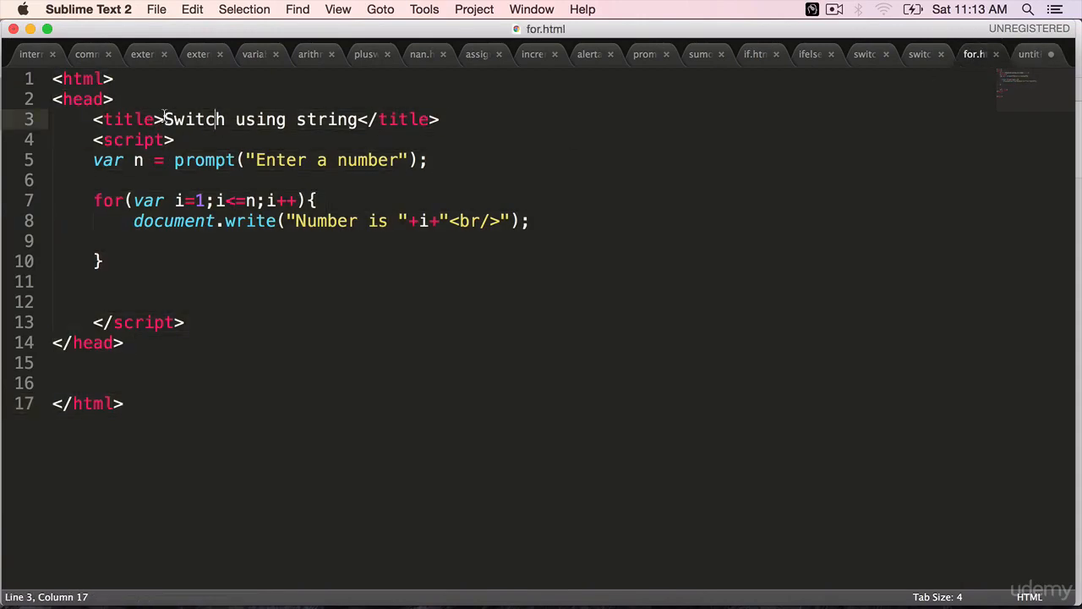
{"action": "left_click_drag", "start_coordinate": [162, 118], "coordinate": [362, 118]}
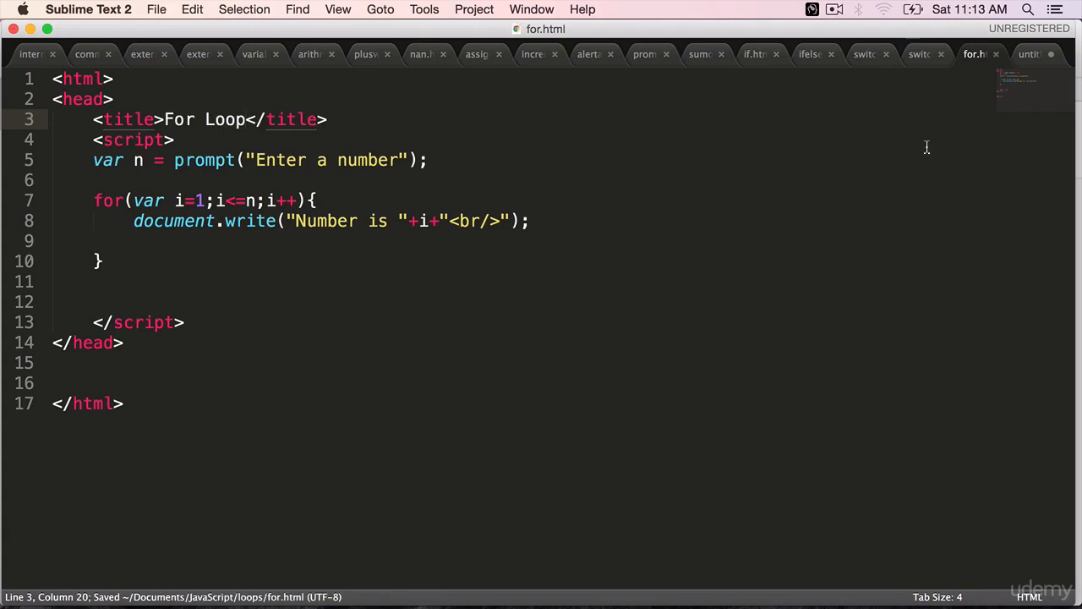
{"action": "left_click", "coordinate": [1030, 54]}
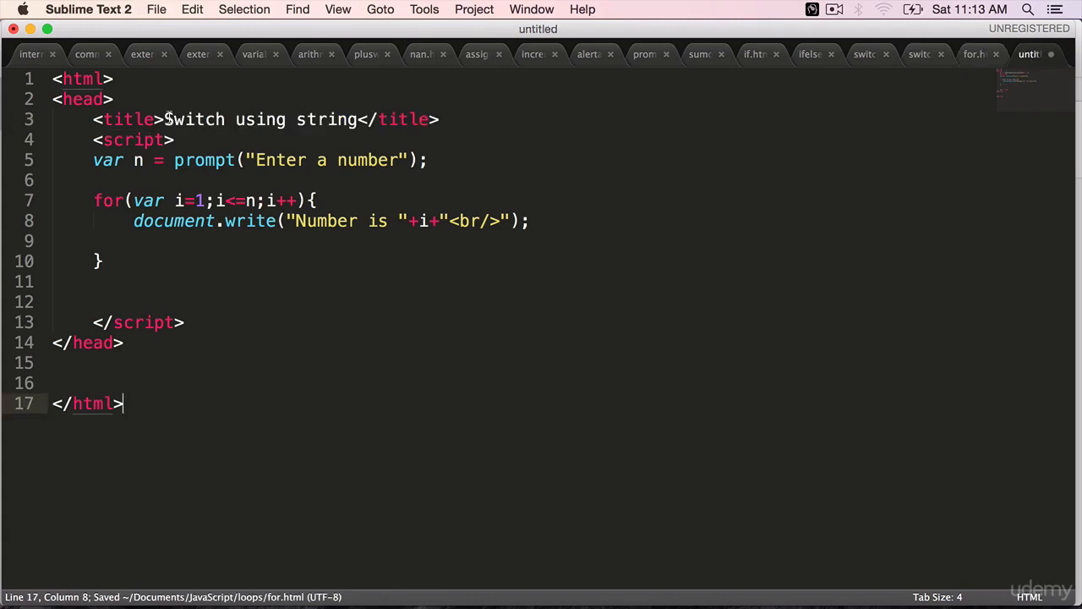
{"action": "type", "text": "Wh</title>"}
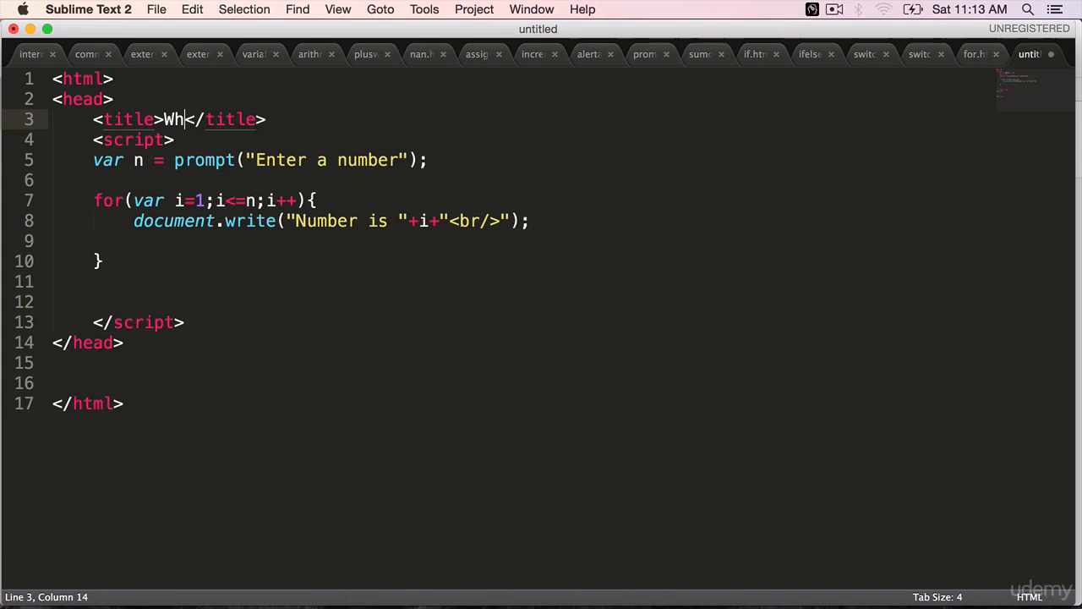
{"action": "type", "text": "ile Loop"}
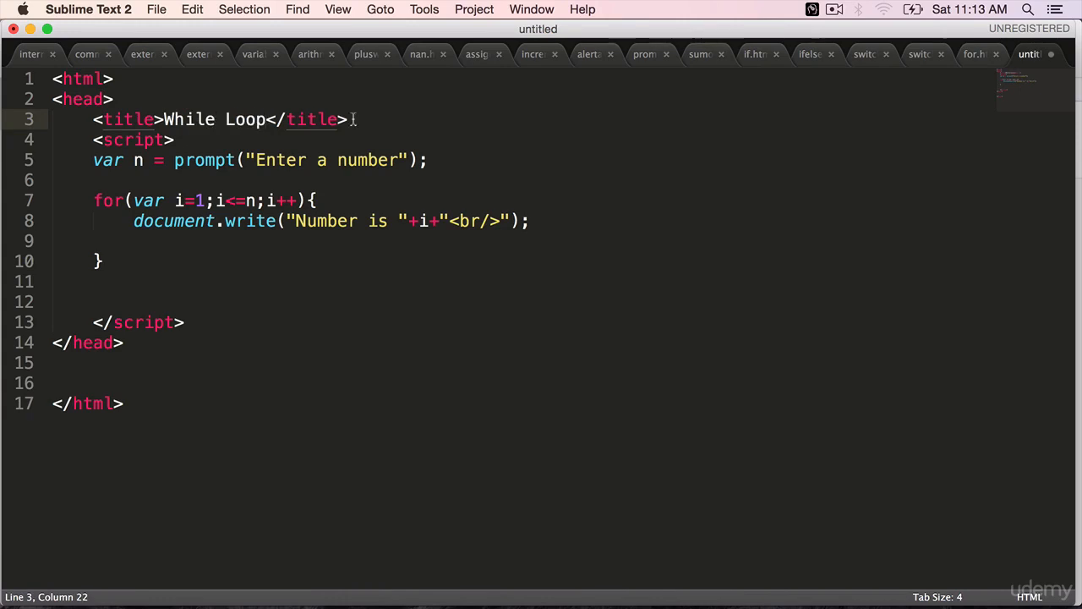
Save the copied page as while.html in the loops folder.
{"action": "key", "text": "cmd+s"}
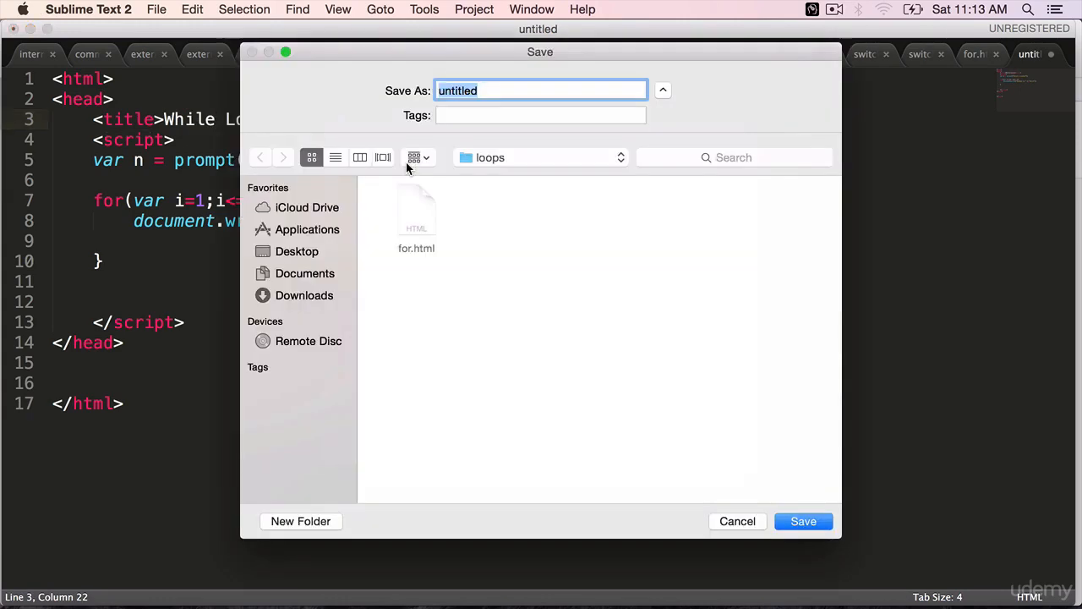
{"action": "type", "text": "while.h"}
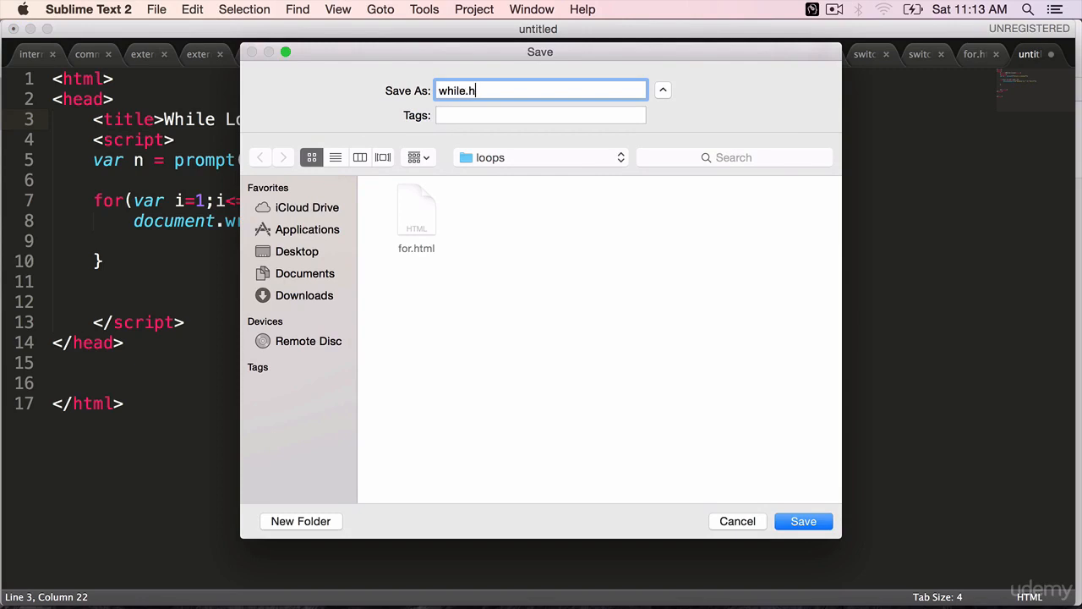
{"action": "left_click", "coordinate": [802, 521]}
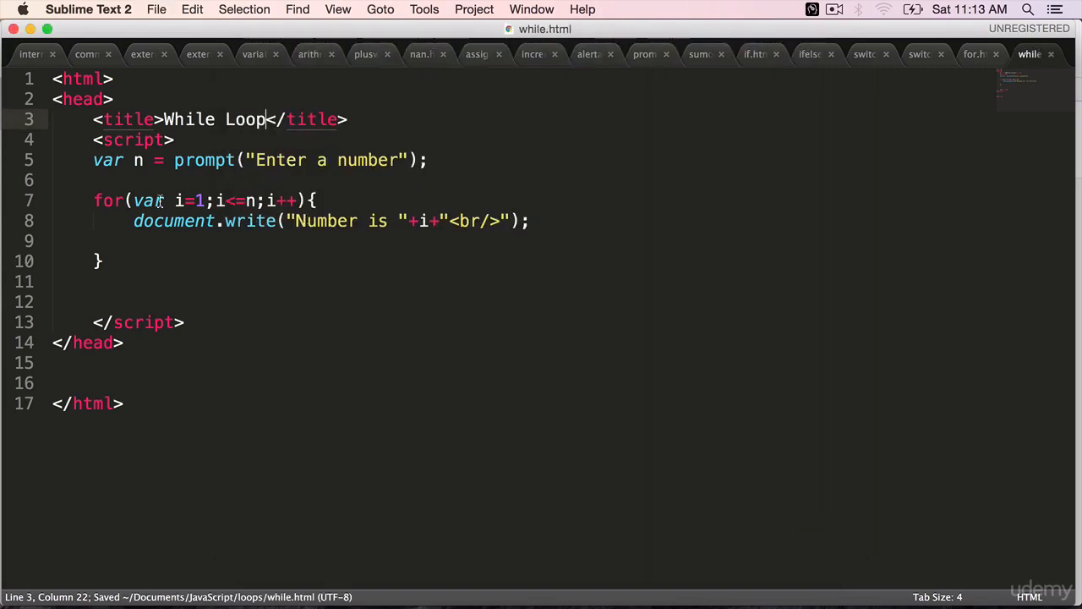
Replace the for loop header with while(i<n).
{"action": "left_click_drag", "start_coordinate": [95, 200], "coordinate": [304, 200]}
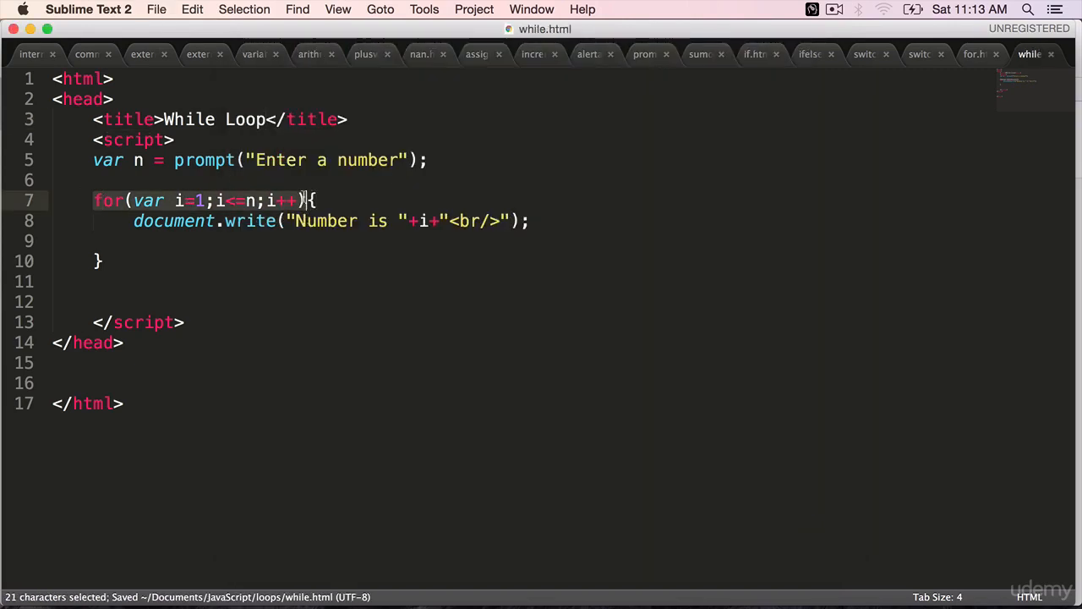
{"action": "type", "text": "while({"}
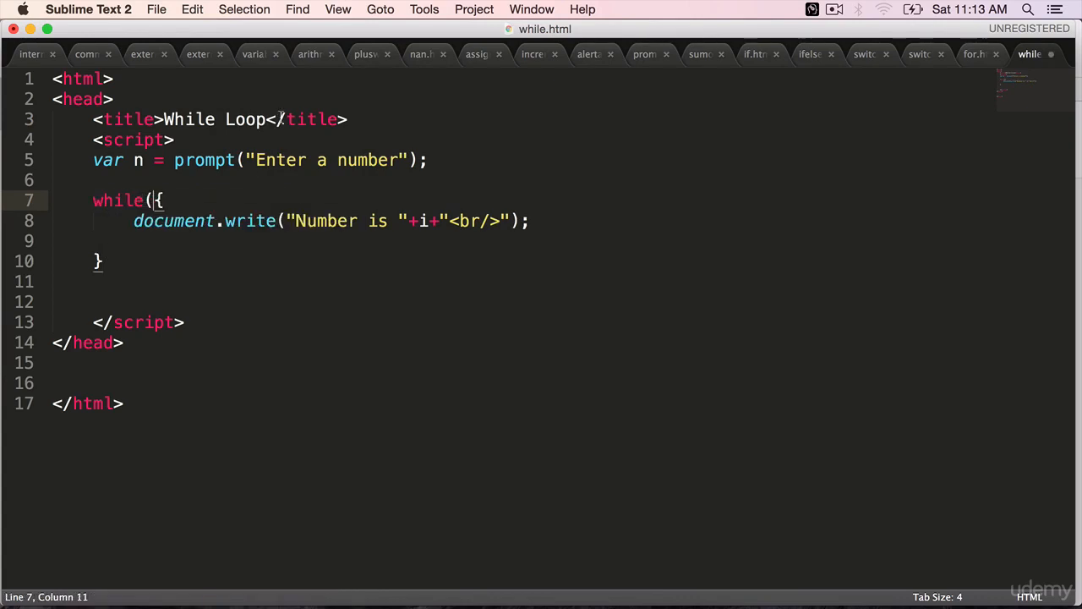
{"action": "type", "text": "i<"}
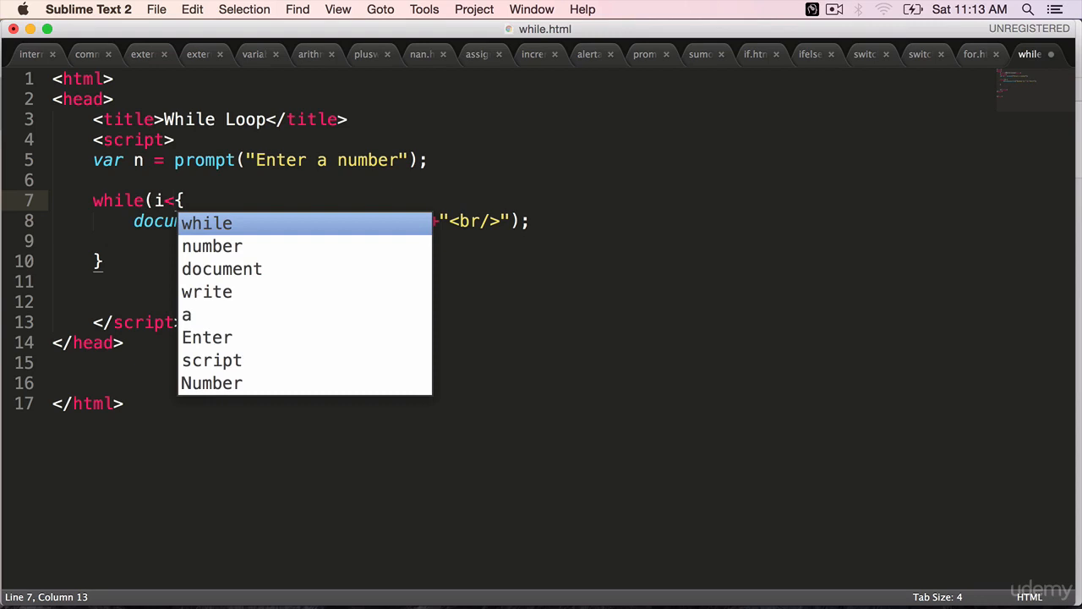
{"action": "type", "text": "n)"}
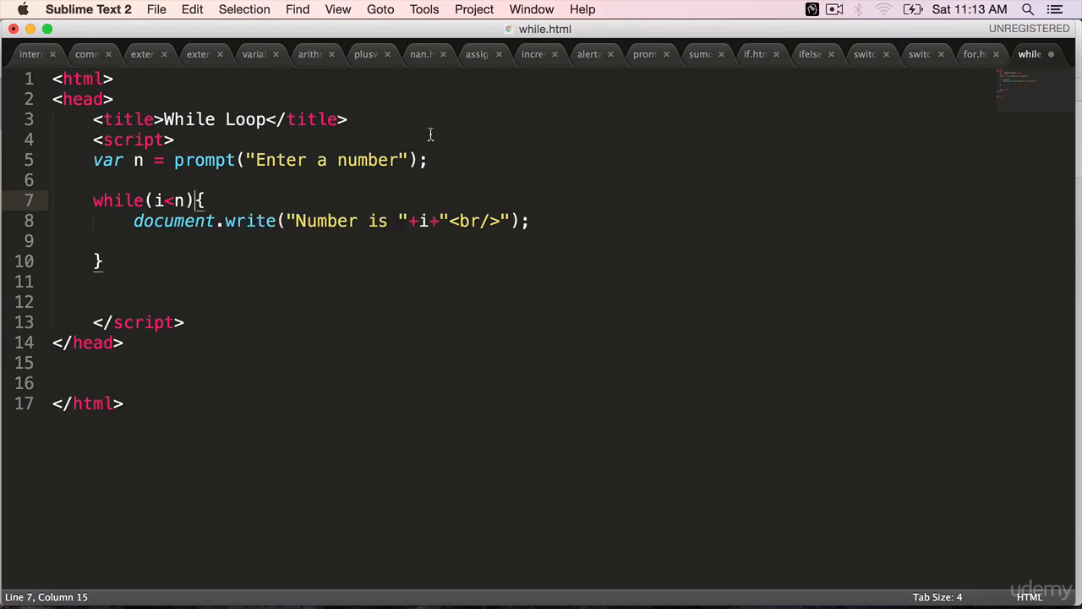
Declare var i = 1; after the prompt and add i++; inside the loop body.
{"action": "type", "text": "var i"}
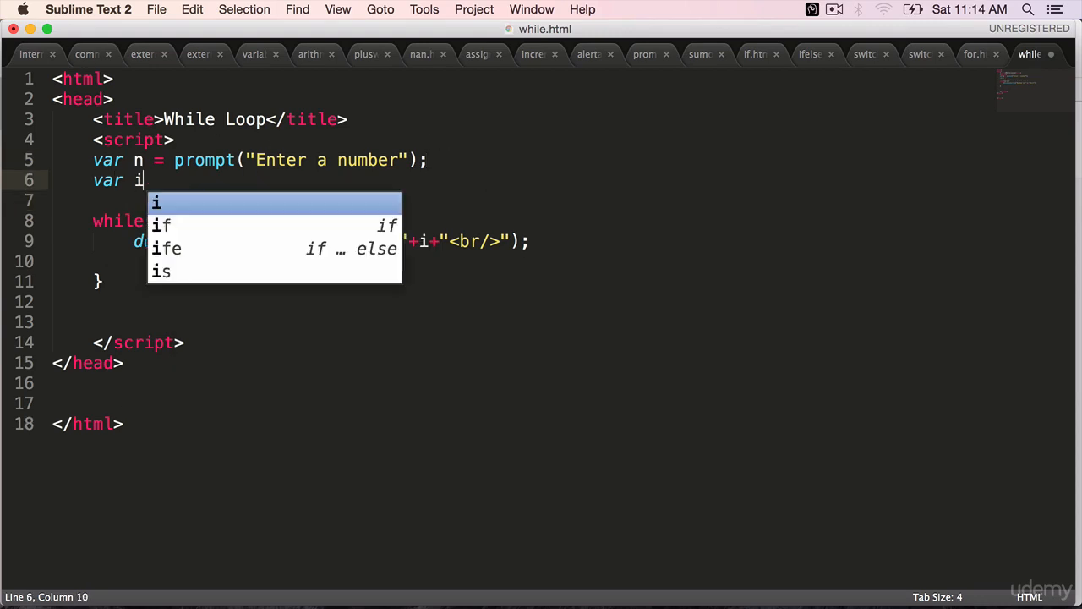
{"action": "type", "text": "= 1;"}
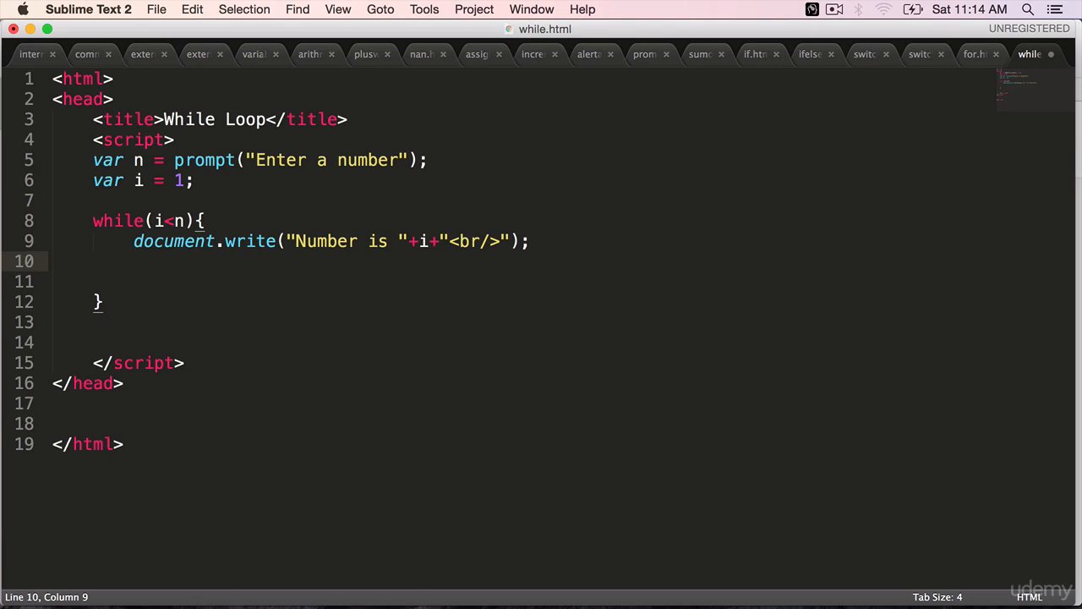
{"action": "type", "text": "i++;"}
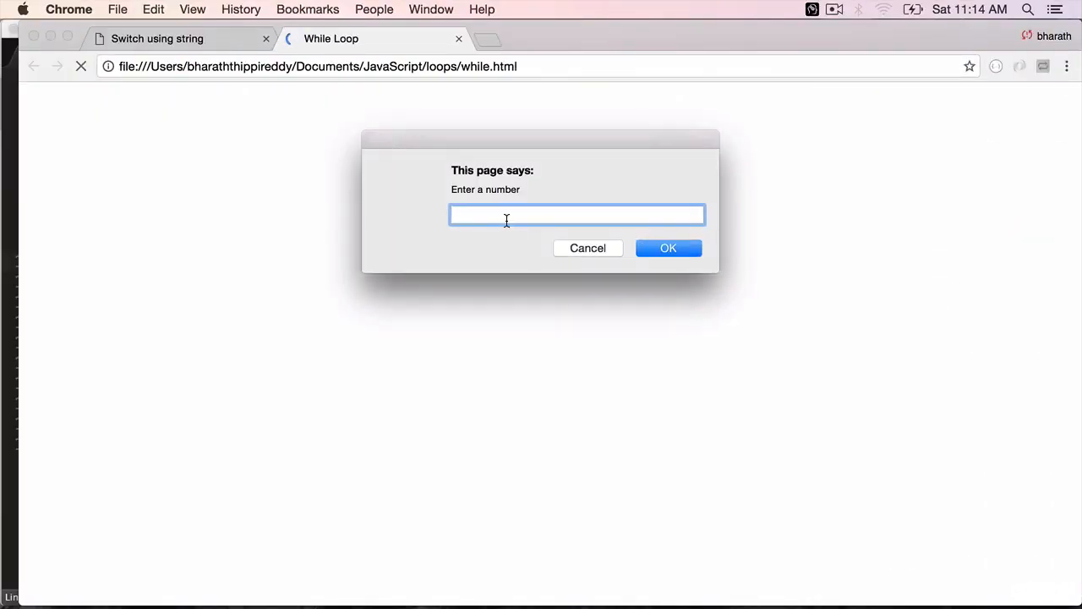
Answer the while.html number prompt in Chrome with 15.
{"action": "type", "text": "15"}
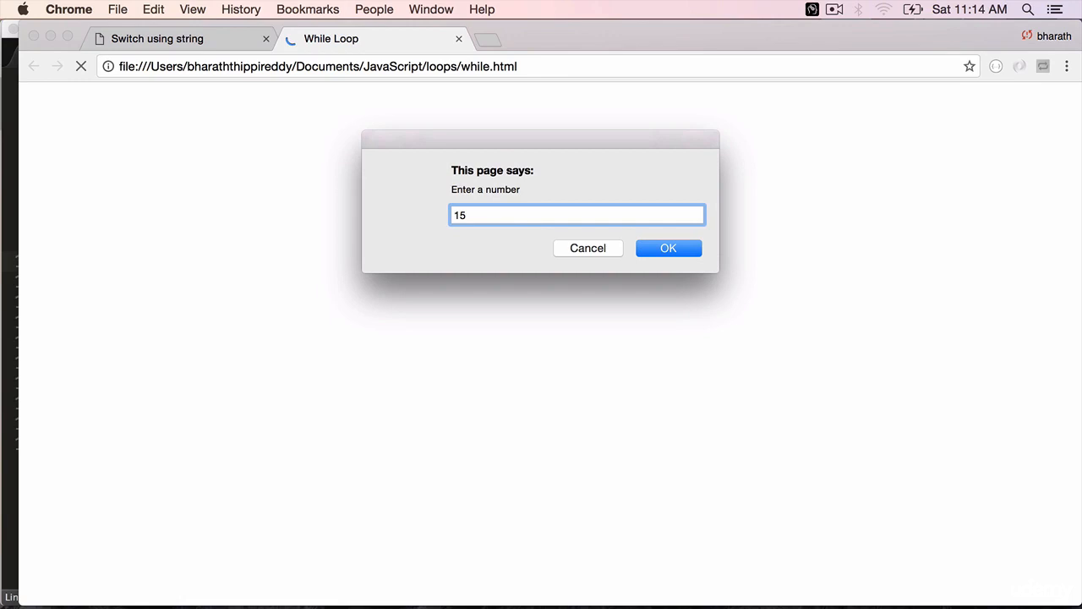
{"action": "left_click", "coordinate": [668, 247]}
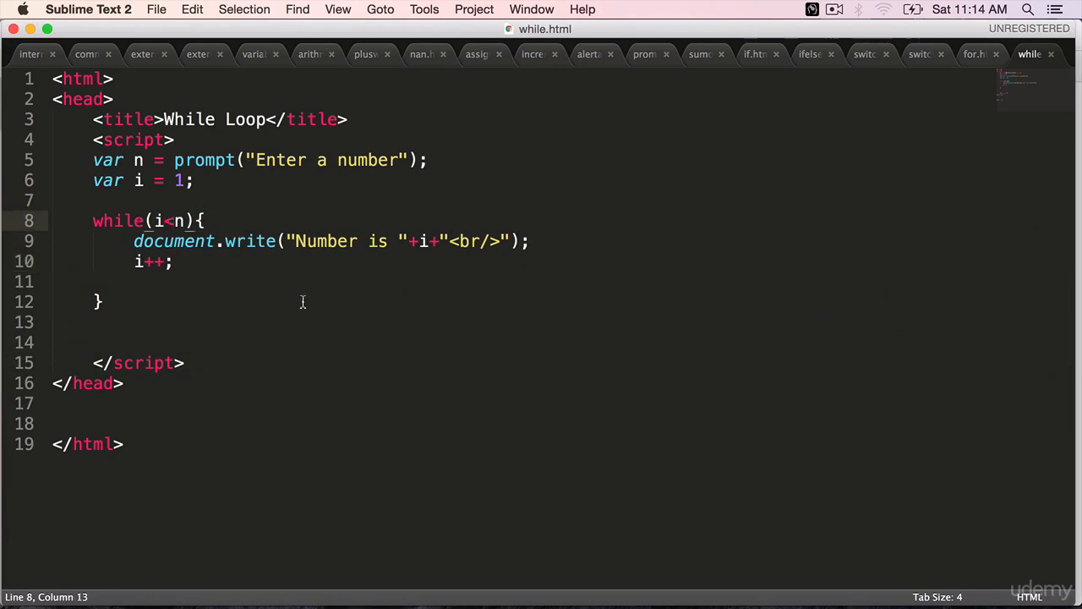
Change the loop condition to i<=n so the entered number is printed too.
{"action": "type", "text": "="}
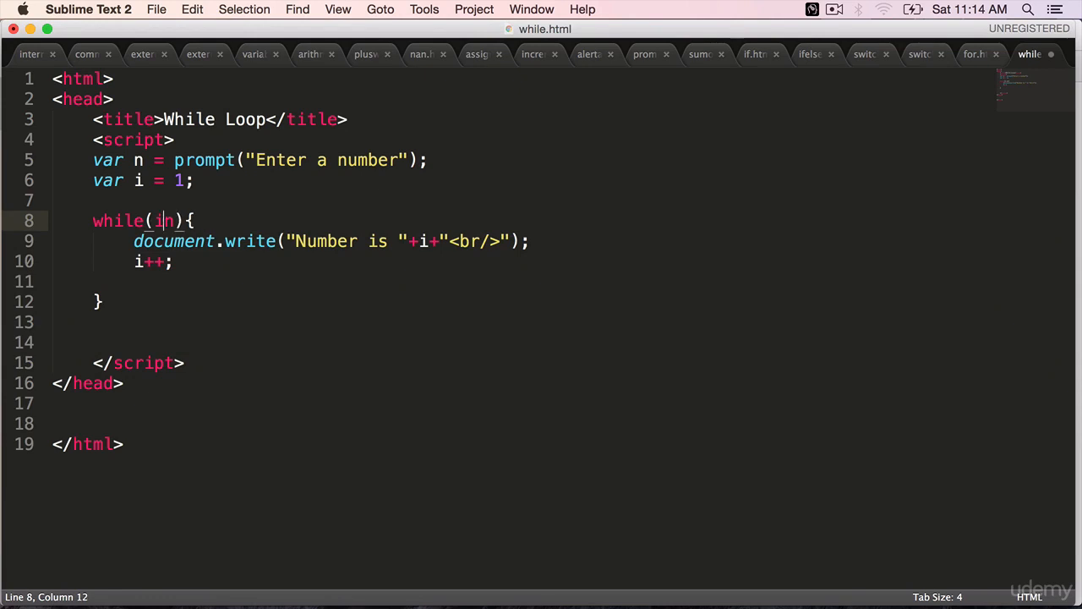
{"action": "type", "text": "<="}
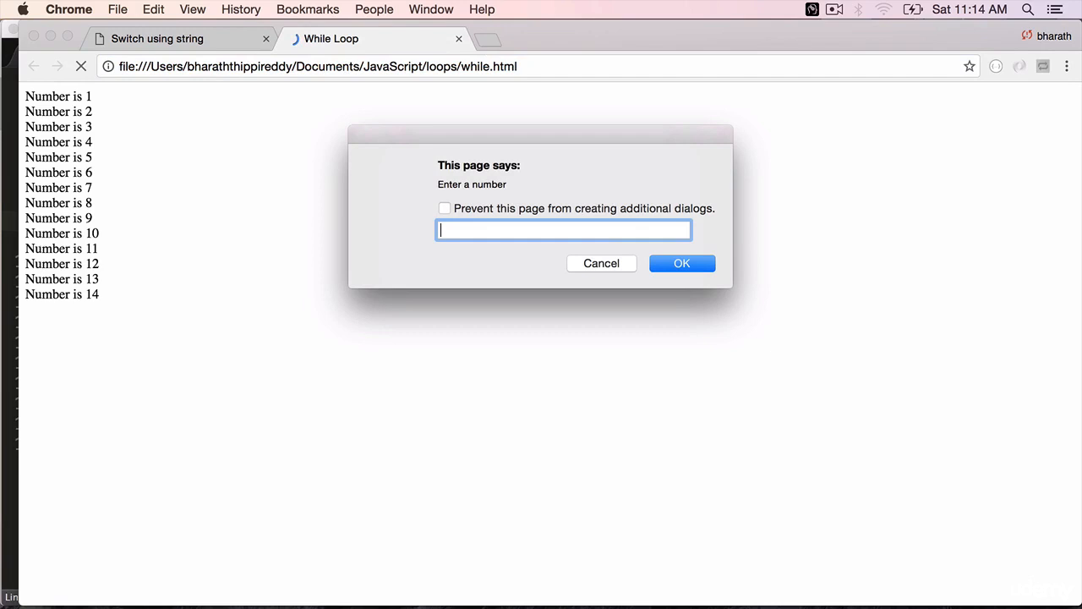
Respond to the reloaded prompt in Chrome and touch up the i<=n condition.
{"action": "left_click", "coordinate": [683, 264]}
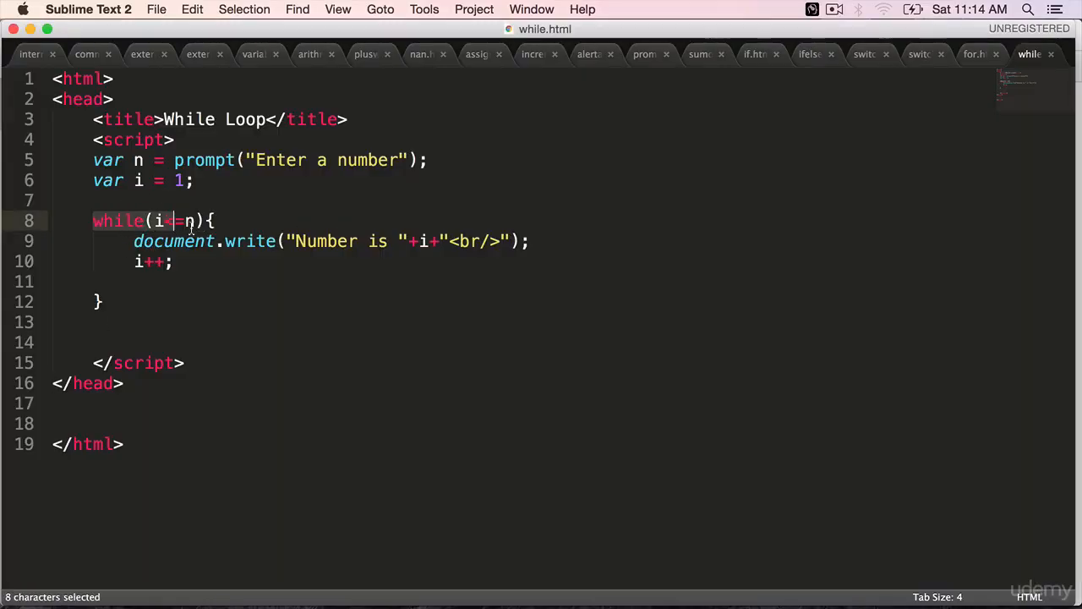
{"action": "type", "text": "<"}
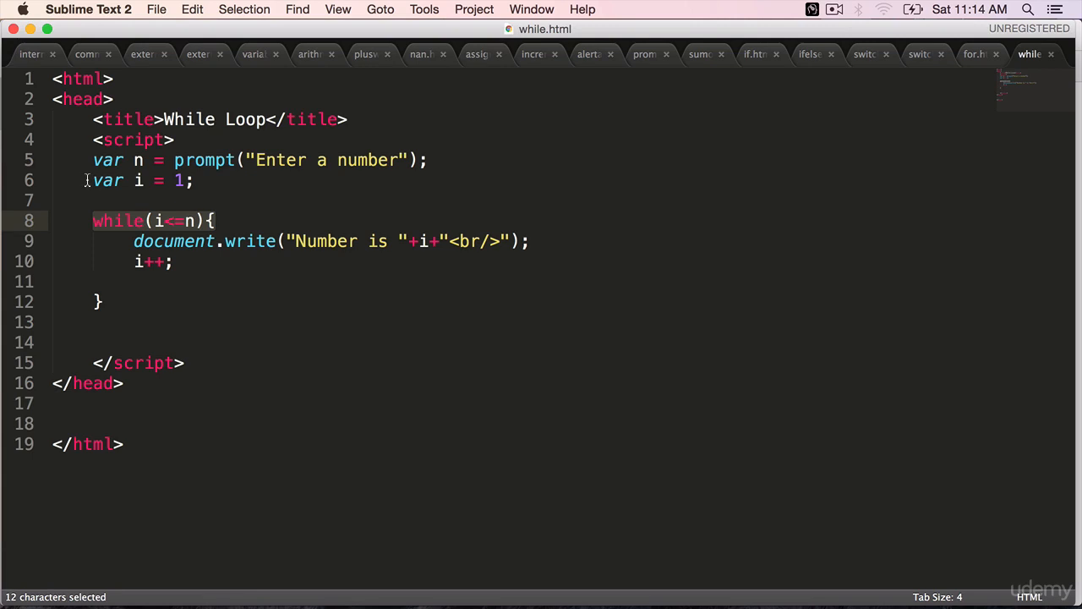